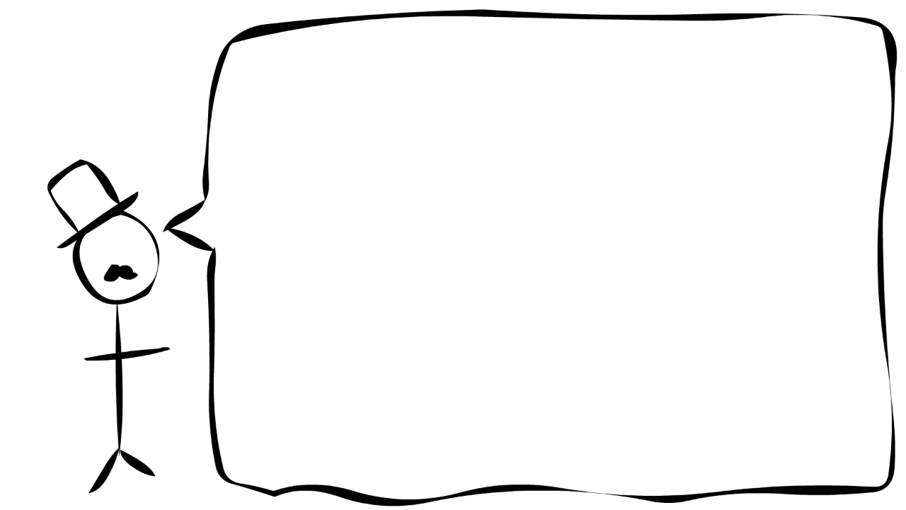
text(1. Don't write)
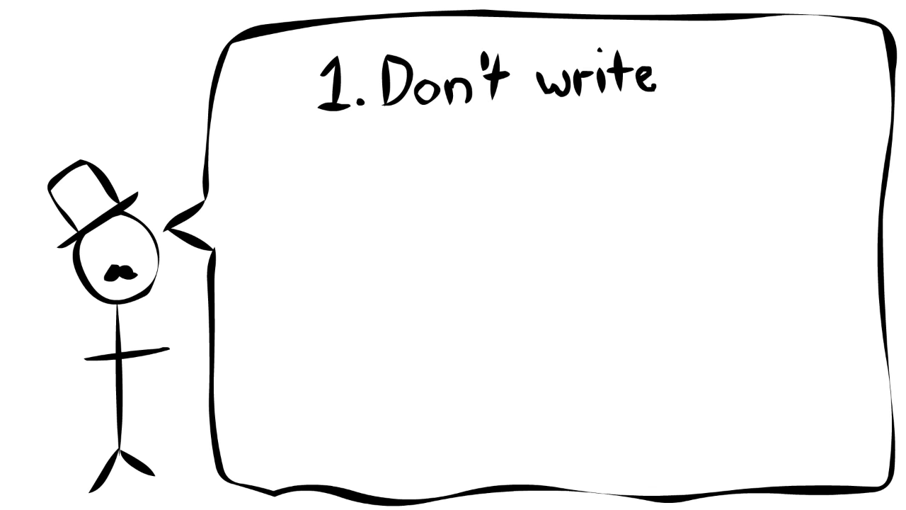
text(2. Don't ask about the house)
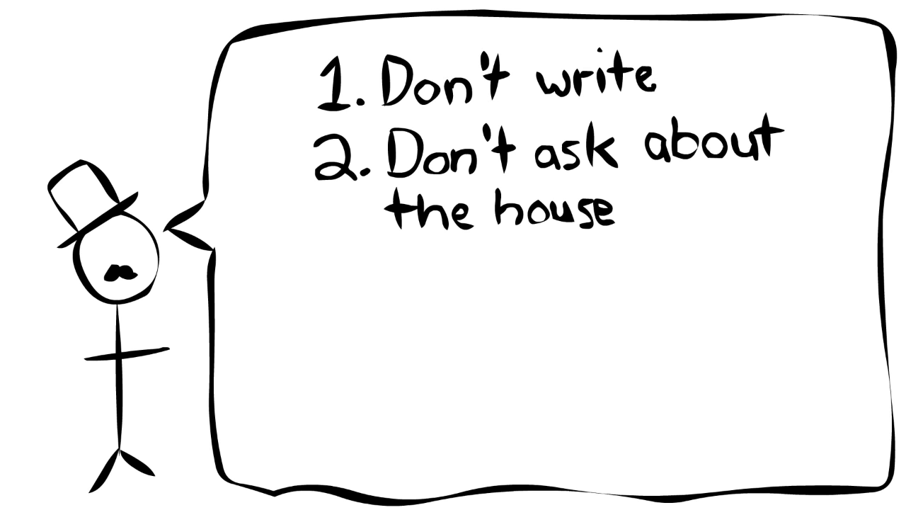